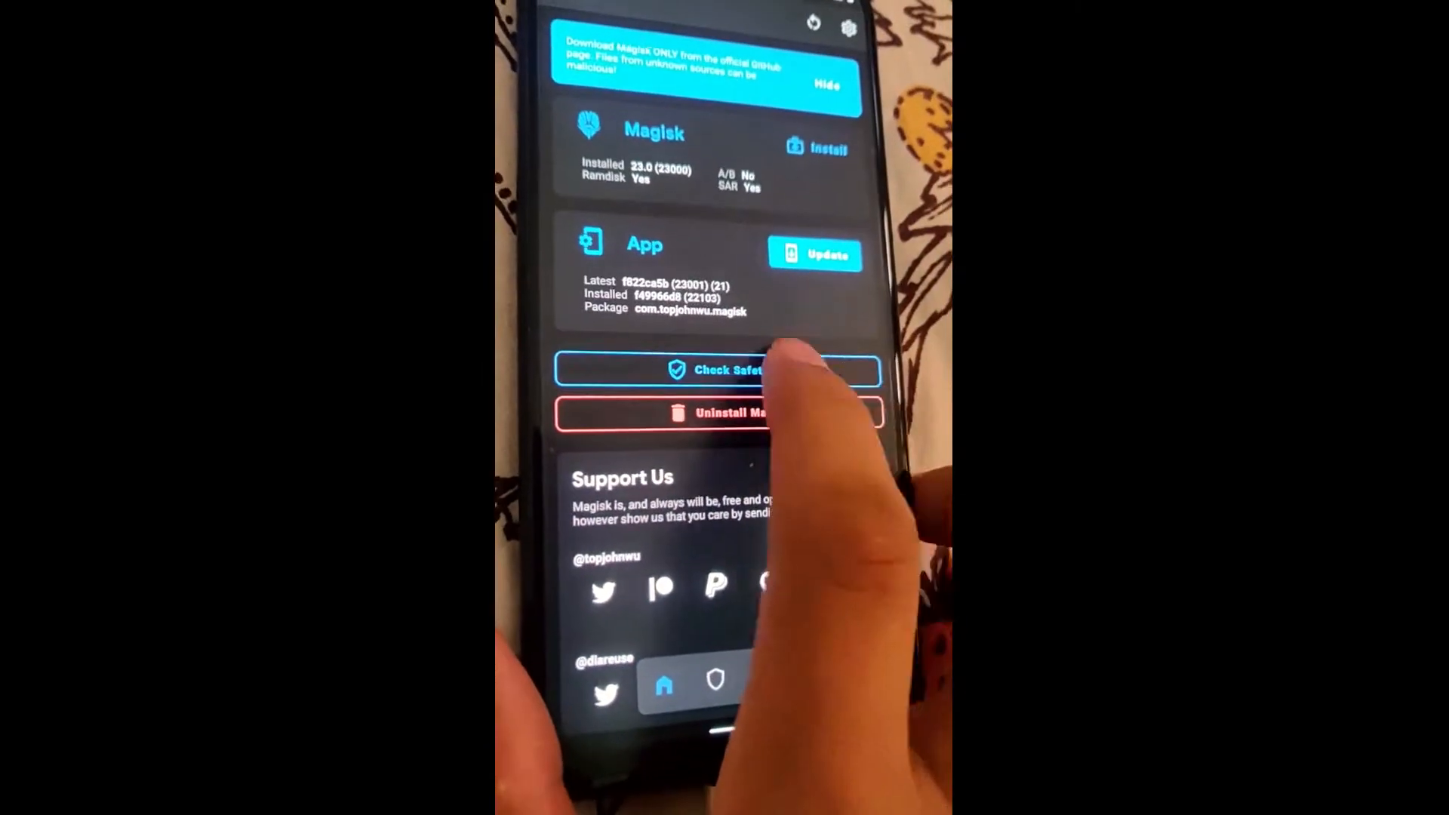
Leave Magisk's home screen, which shows Magisk 23.0 with an app update available.
{"action": "left_click", "coordinate": [712, 370]}
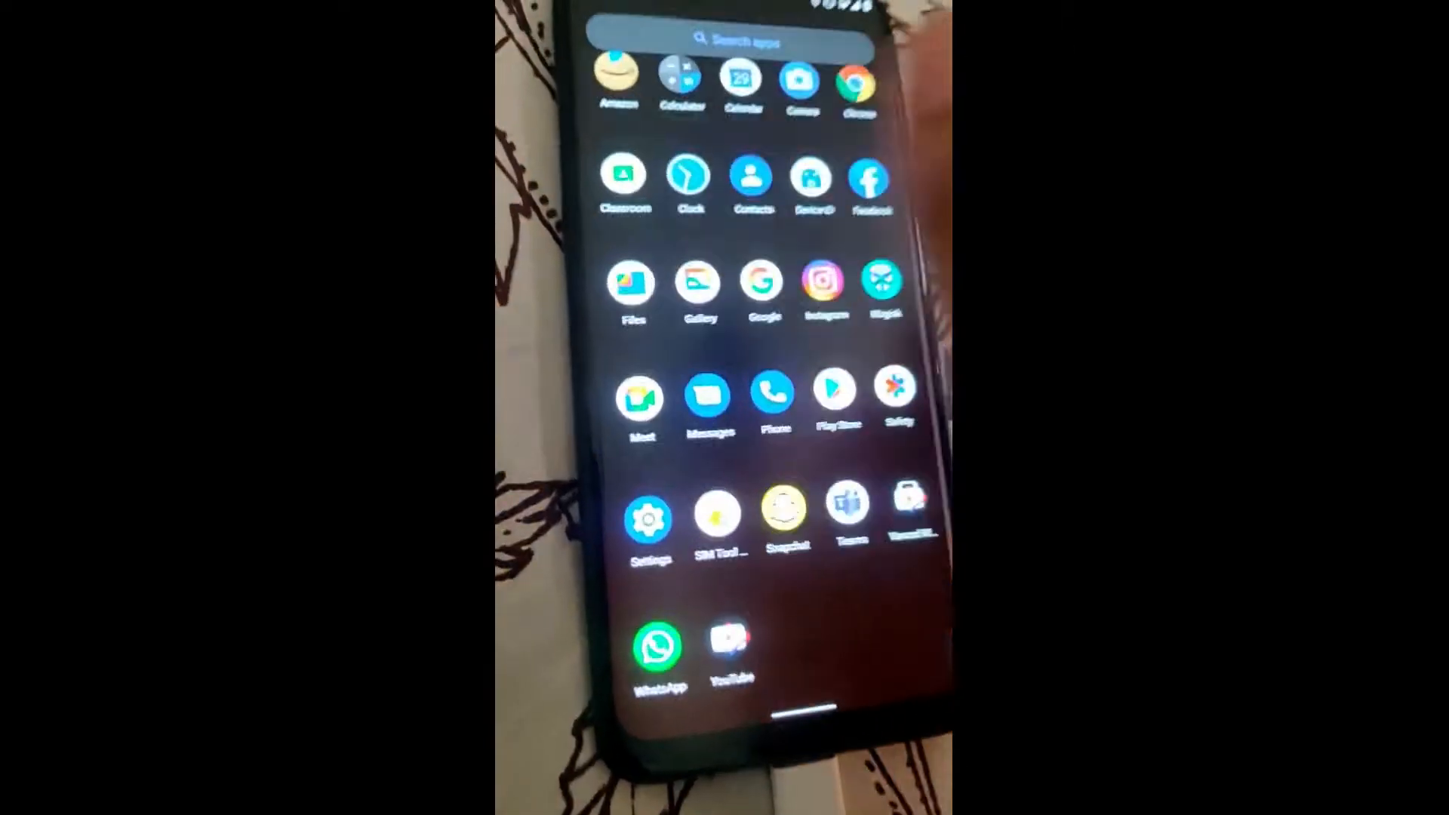
Open the Files app's Downloads category to reach the downloaded Magisk APK.
{"action": "left_click", "coordinate": [633, 281]}
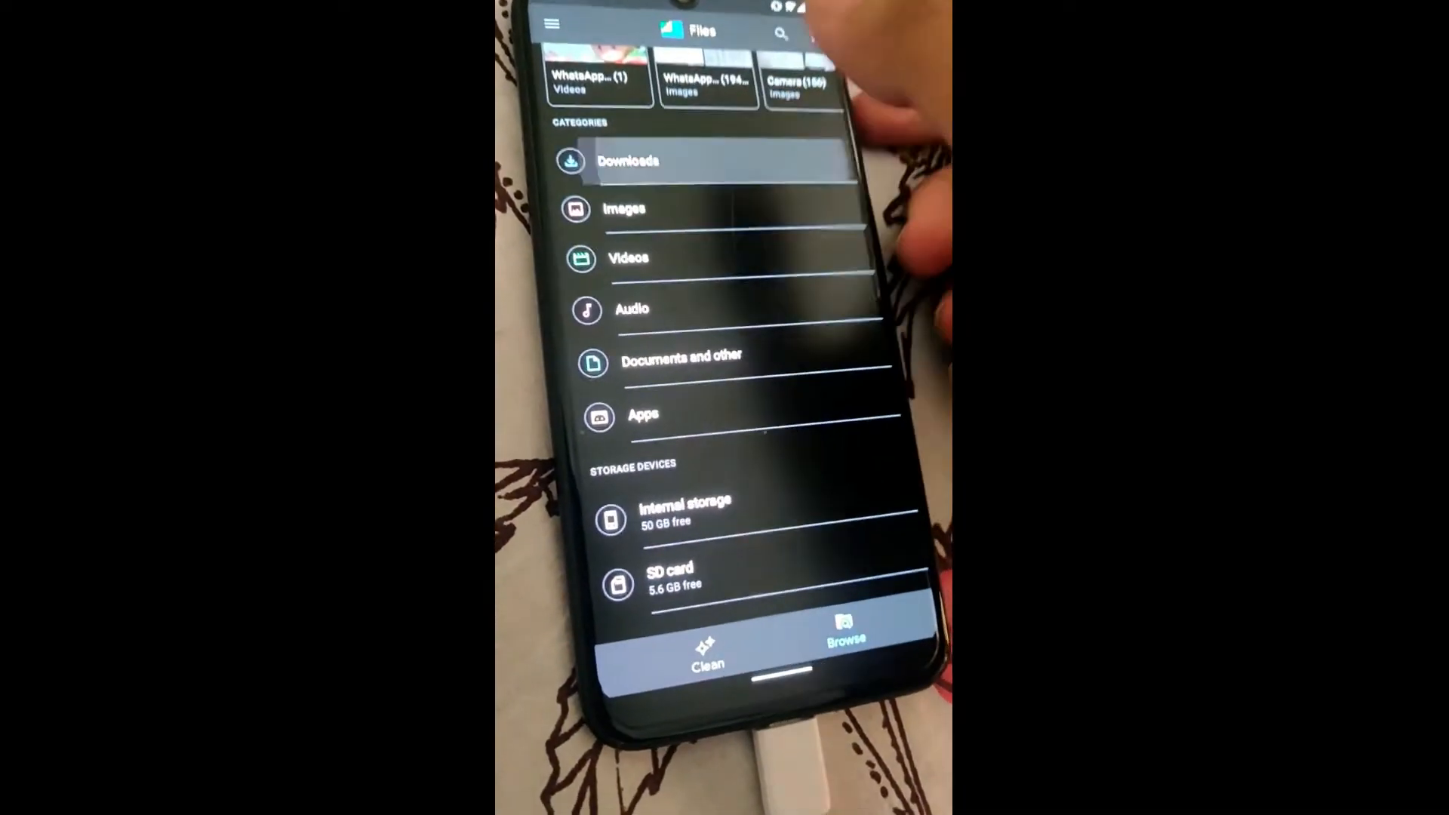
{"action": "left_click", "coordinate": [628, 160]}
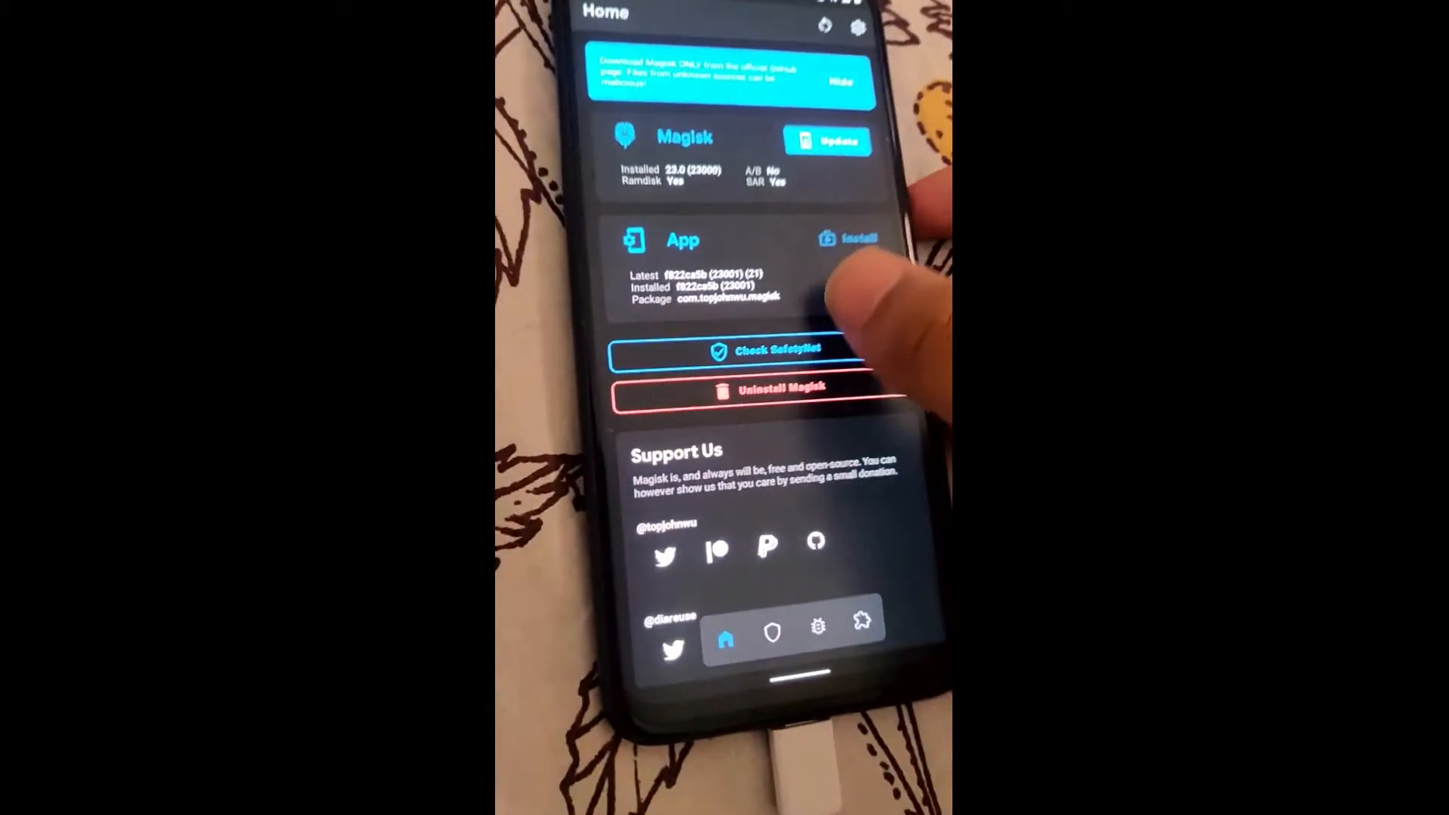
{"action": "left_click", "coordinate": [751, 351]}
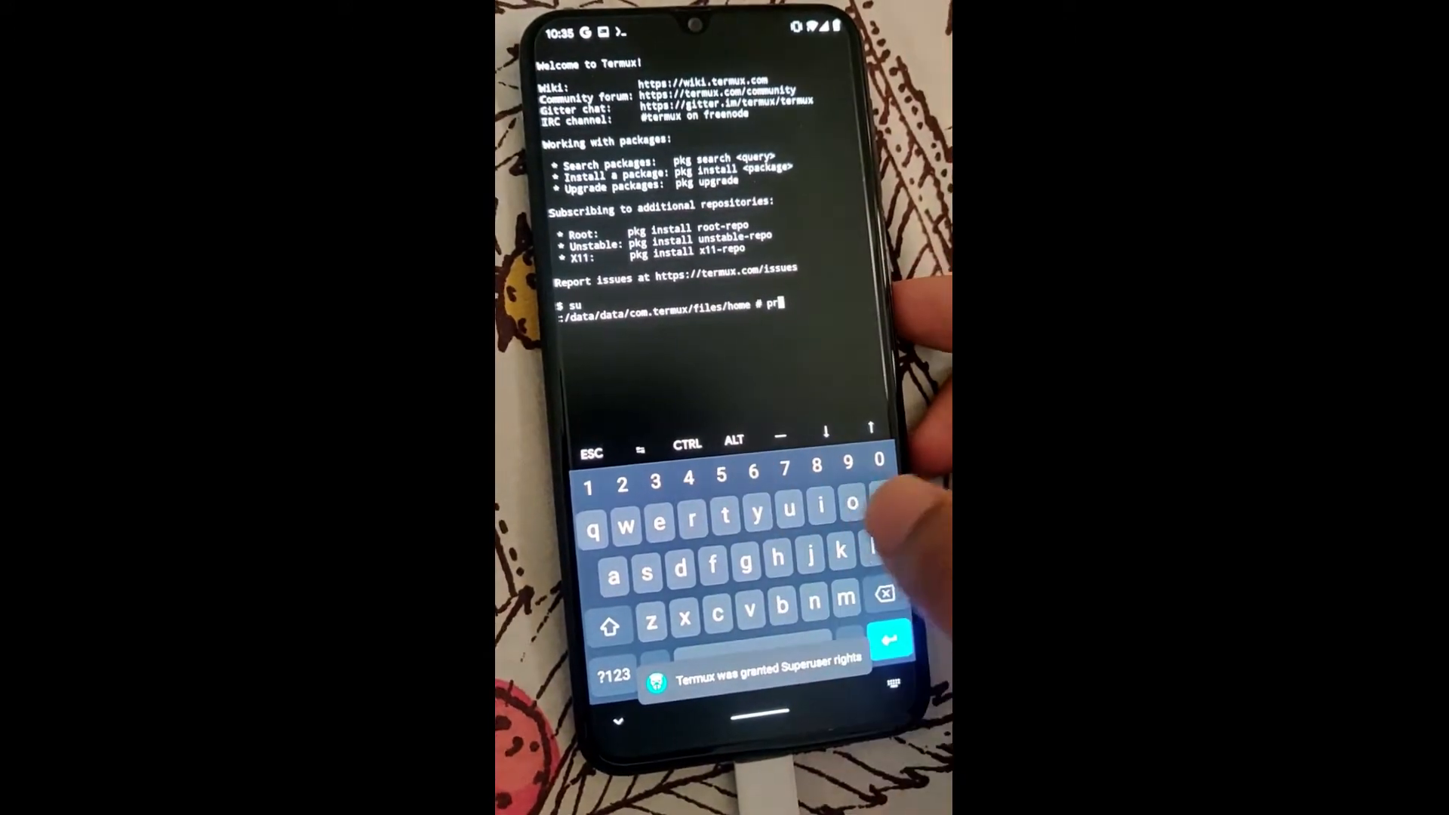
Enter commands in Termux to gain root and launch the props tool.
{"action": "type", "text": "op"}
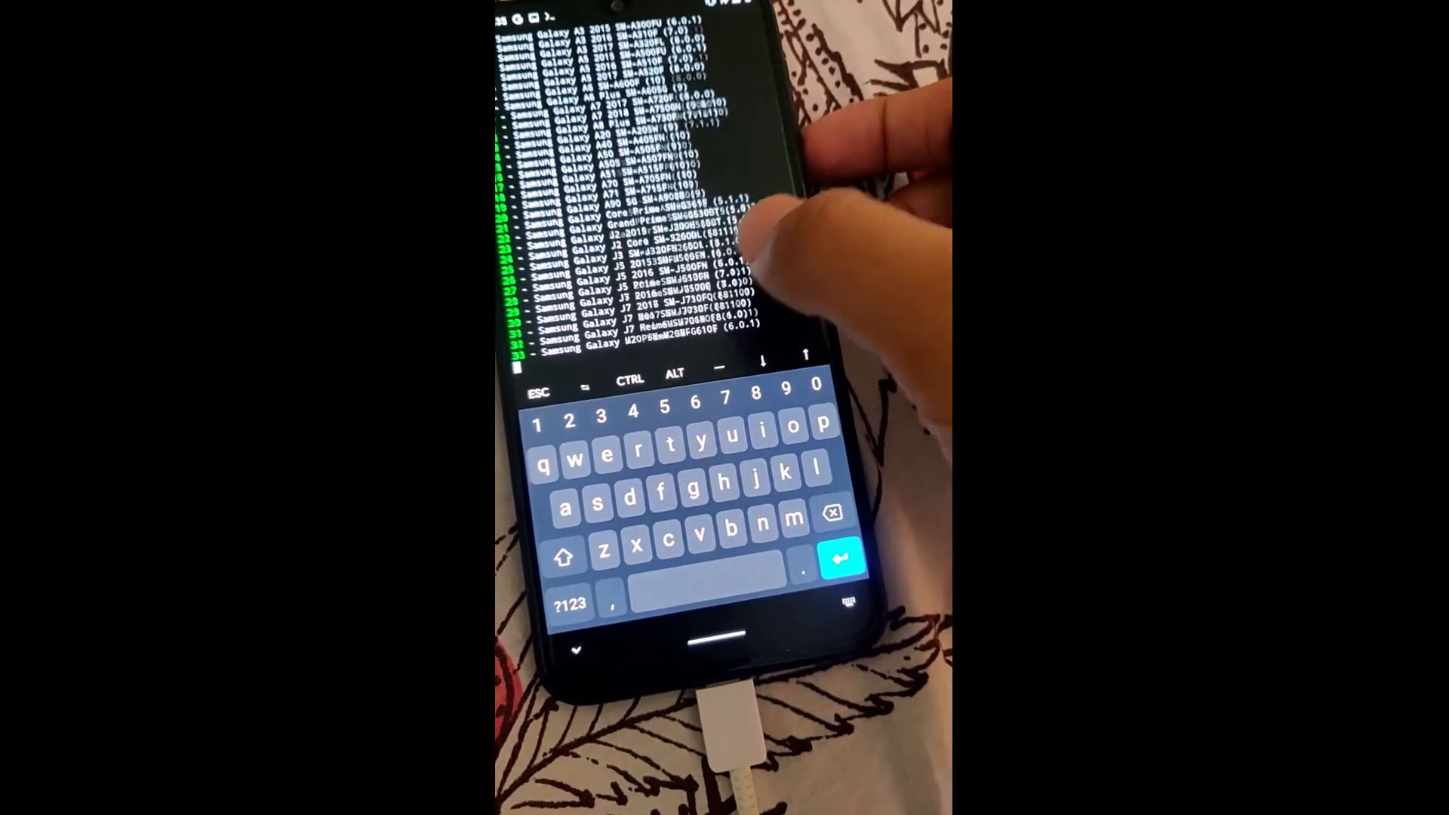
Scroll the Samsung fingerprint list down to the Galaxy M21 SM-M215F entry.
{"action": "scroll", "scroll_direction": "down", "scroll_amount": 3}
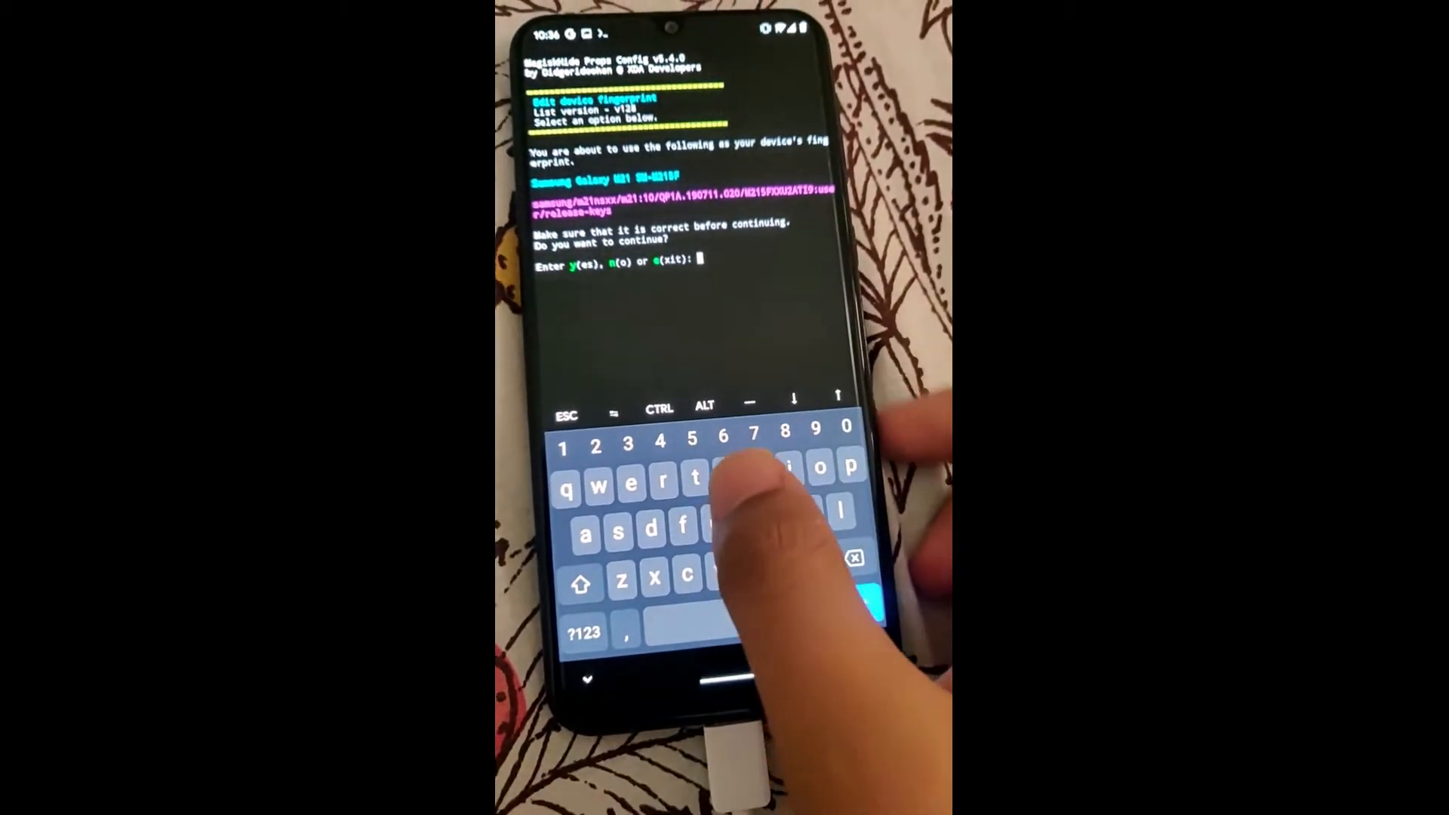
Confirm with 'yes' to apply the Galaxy M21 fingerprint, then scroll through the remaining prompts.
{"action": "type", "text": "yes"}
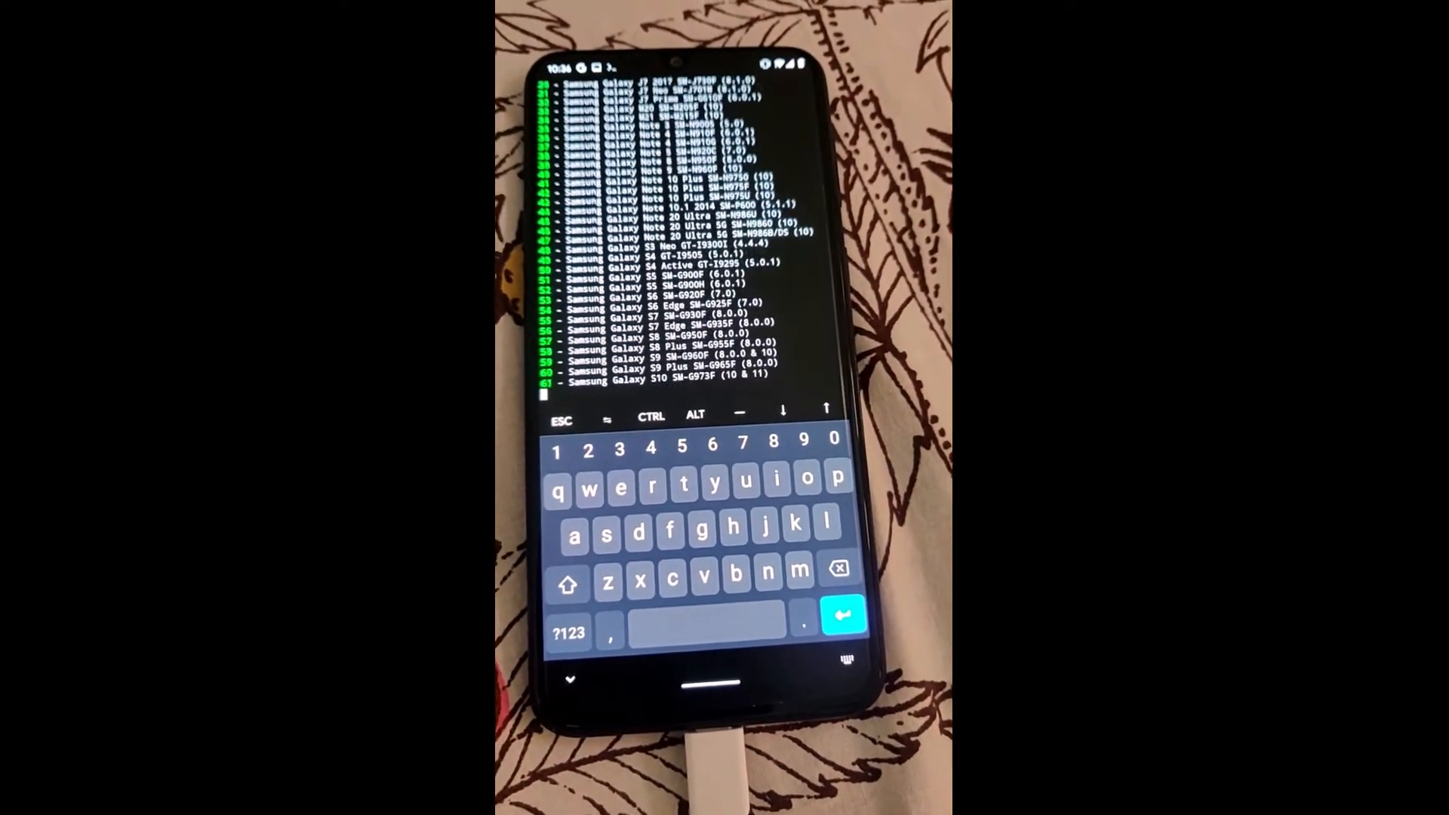
{"action": "scroll", "scroll_direction": "down", "scroll_amount": 3}
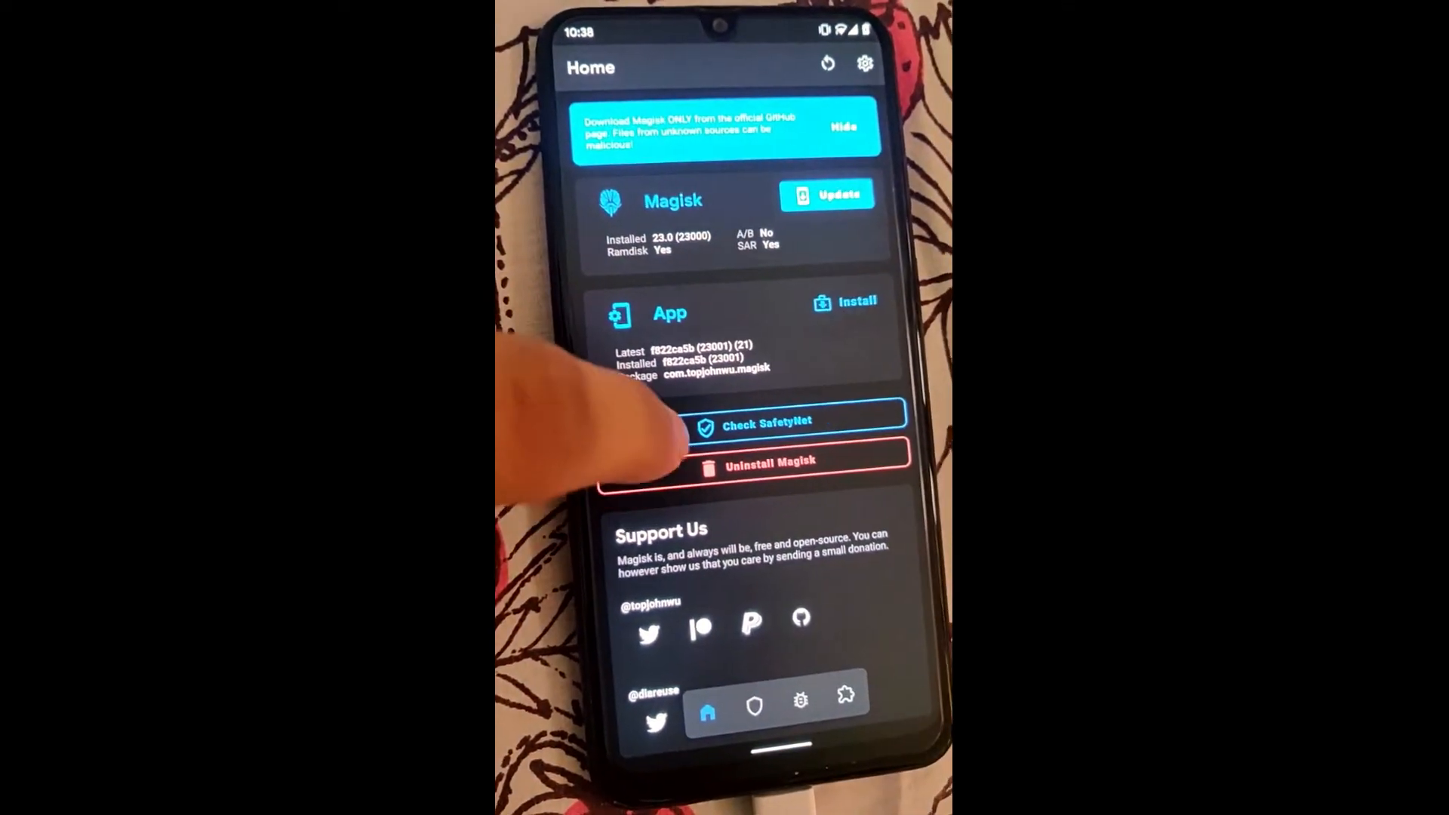
Run Check SafetyNet in Magisk, getting Success with basicIntegrity and ctsProfile passing.
{"action": "left_click", "coordinate": [767, 424]}
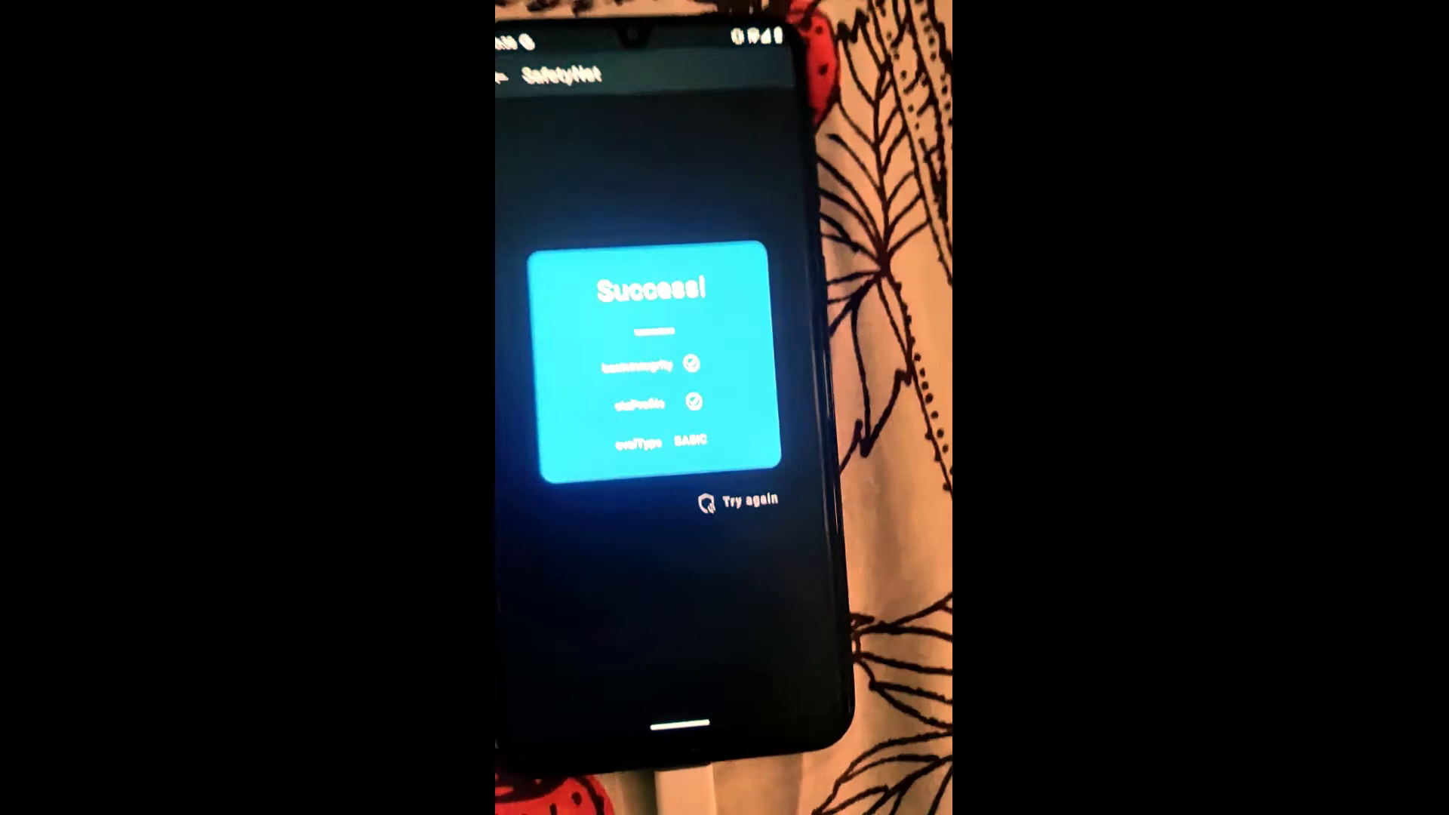